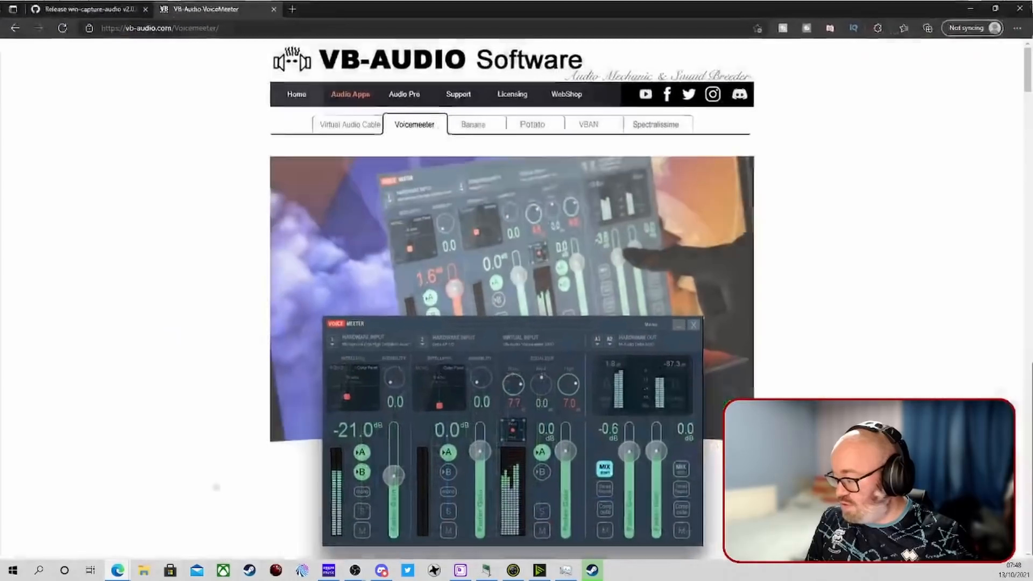
- Show the win-capture-audio v2.0.0-beta.3 release page and scroll to its Assets list
scroll("down", 3)
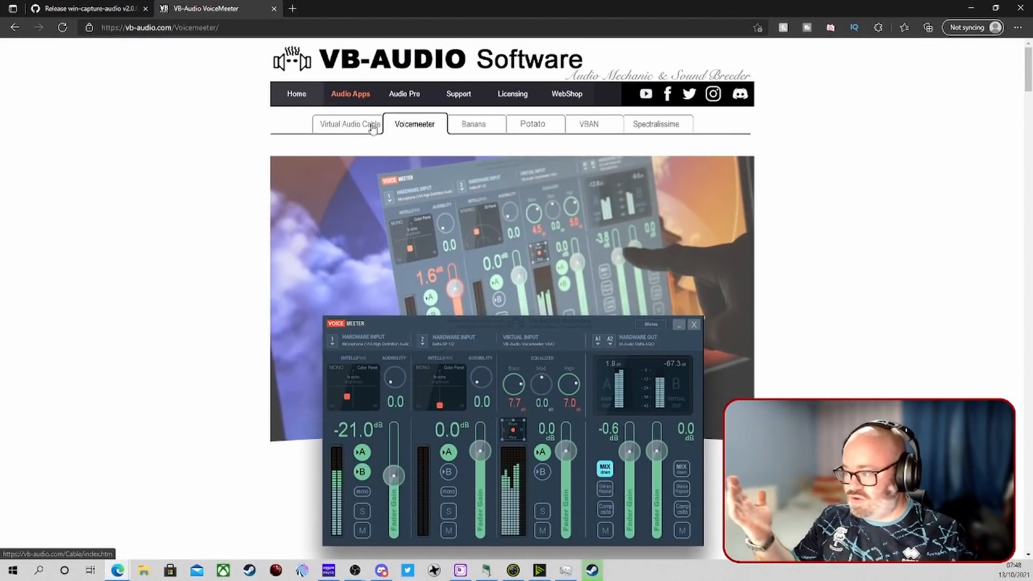
mouse_move(455, 159)
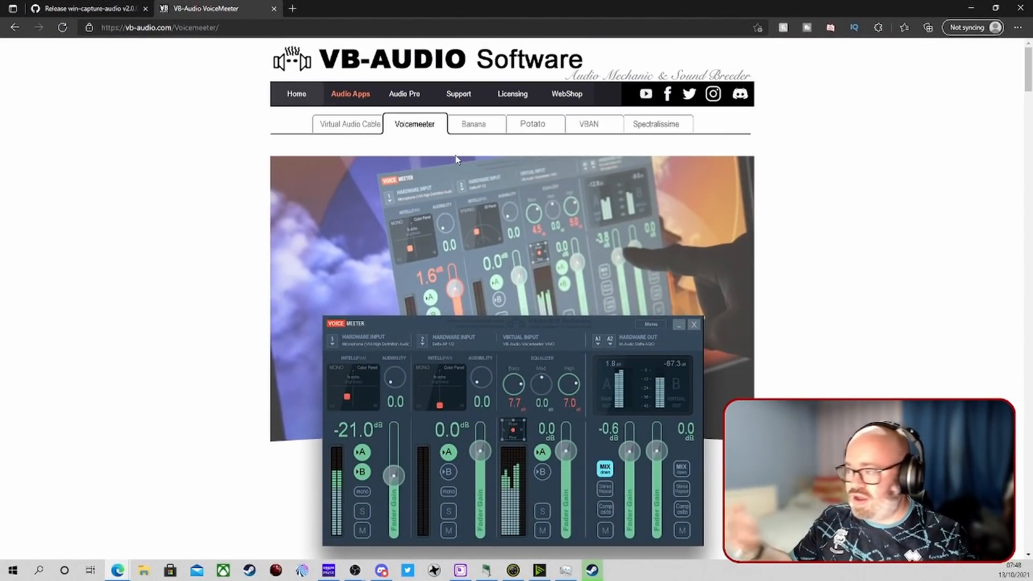
mouse_move(513, 164)
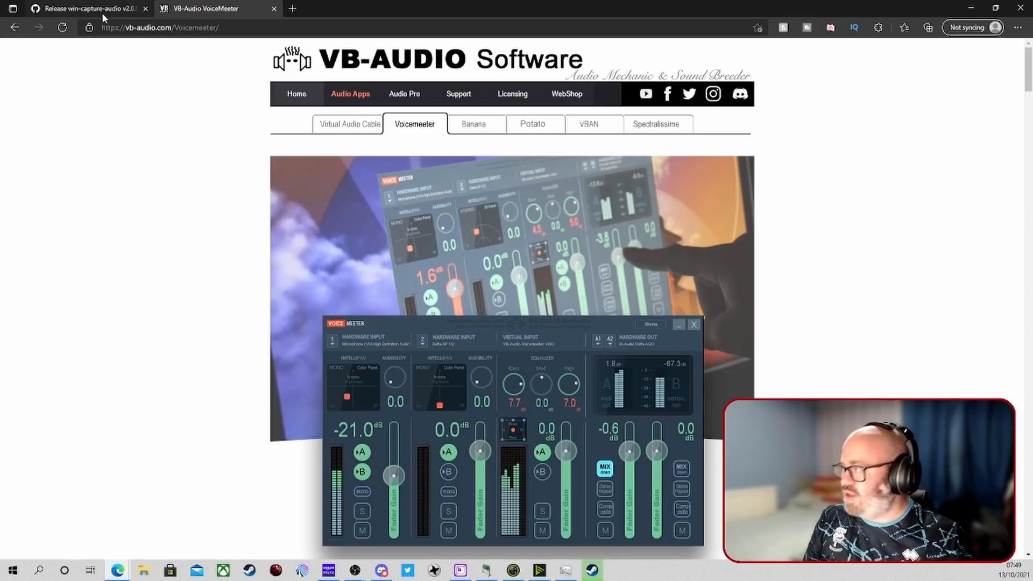
left_click(86, 8)
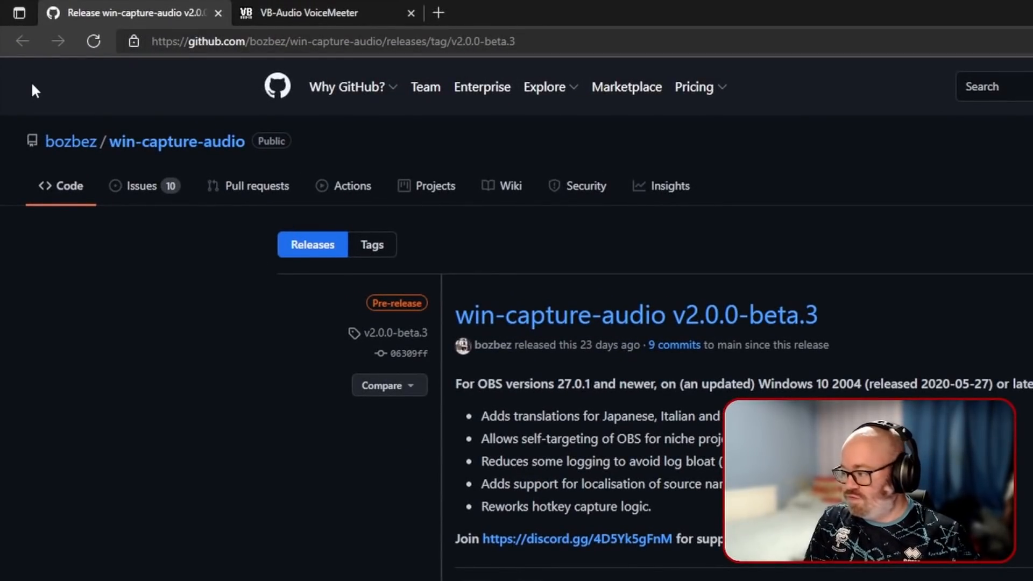
mouse_move(58, 97)
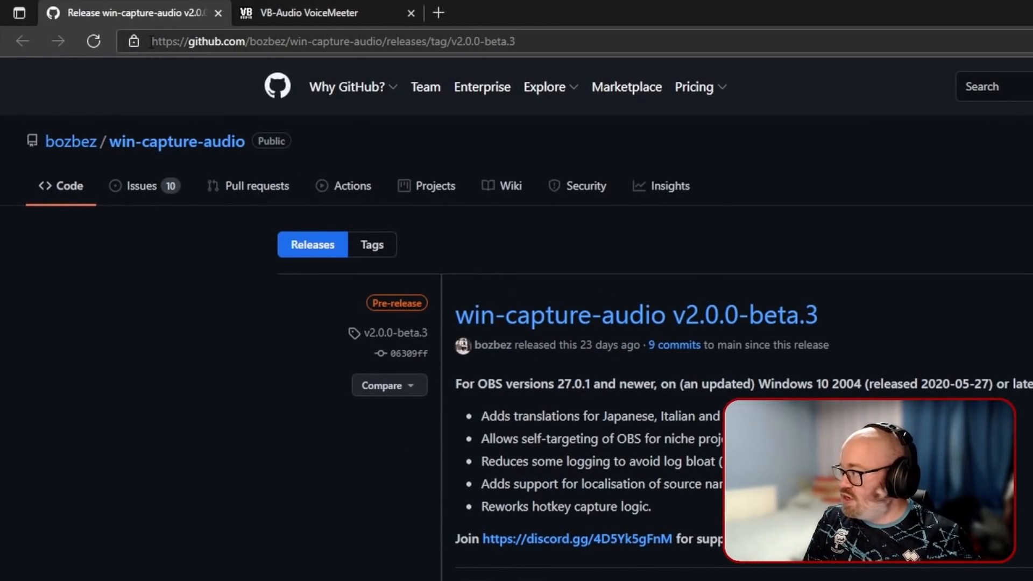
left_click(330, 41)
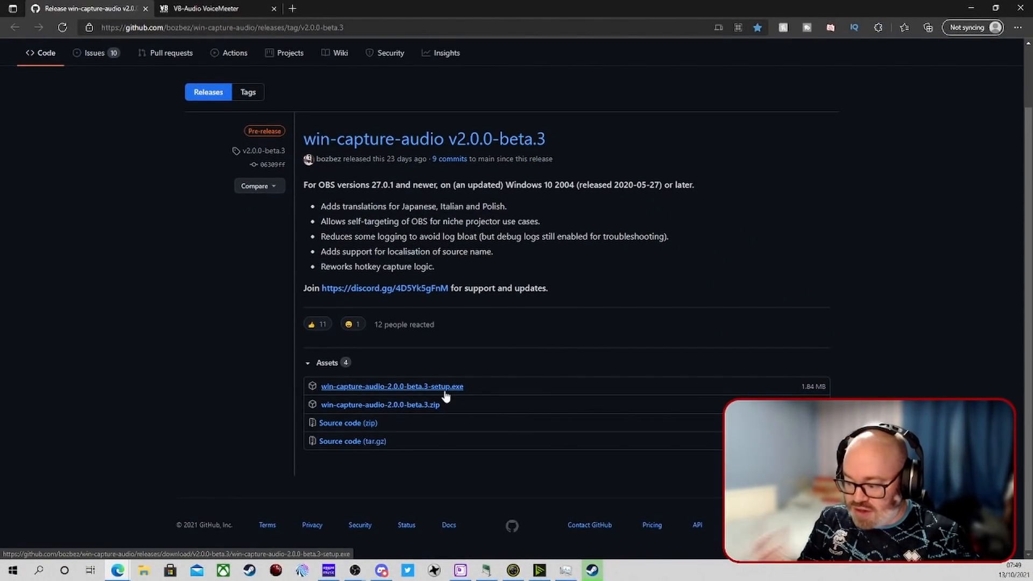
- Download the 2.0.0-beta.3 setup .exe and choose Keep anyway past the SmartScreen warning
left_click(391, 387)
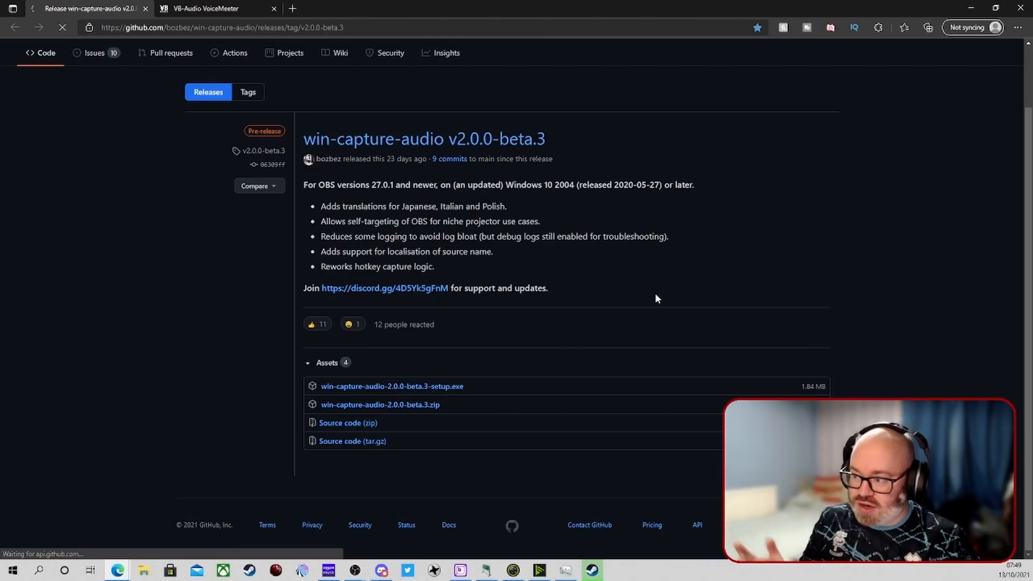
left_click(928, 27)
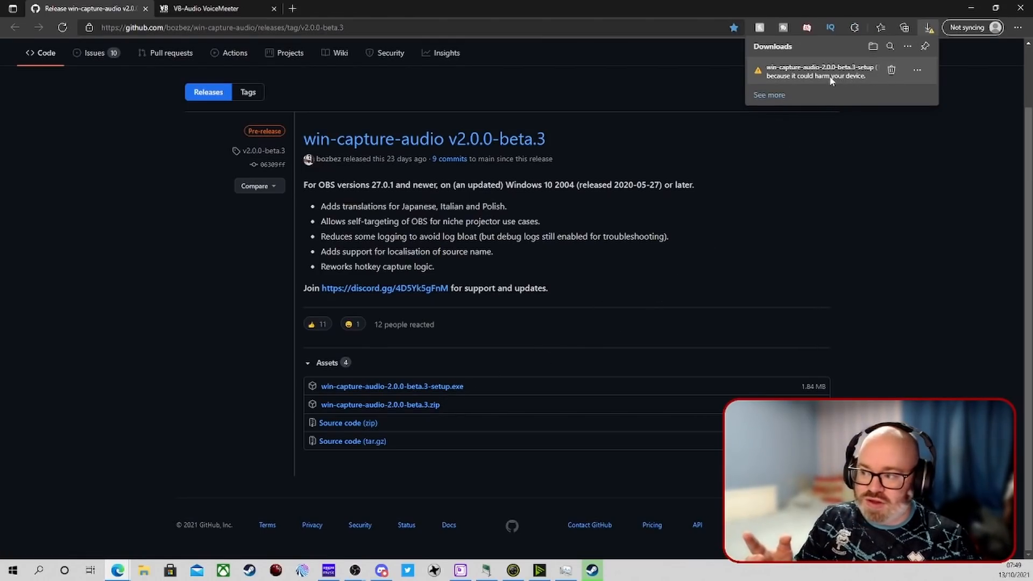
mouse_move(916, 70)
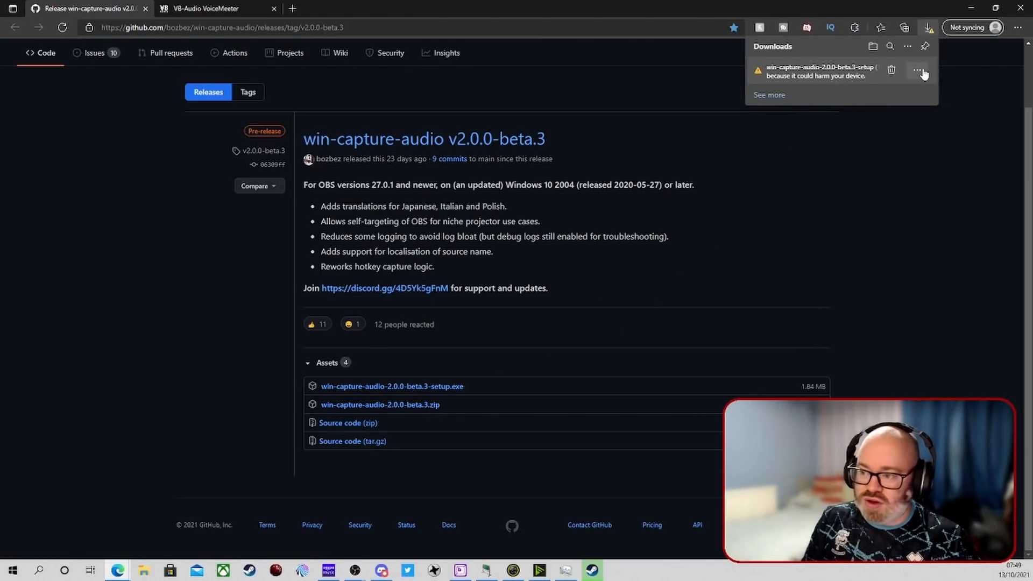
left_click(921, 71)
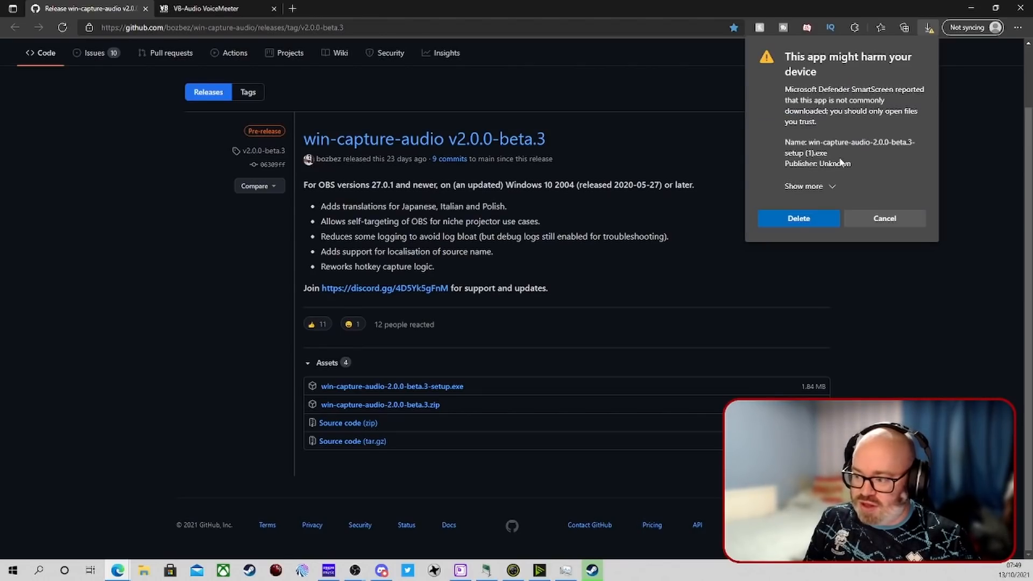
left_click(803, 186)
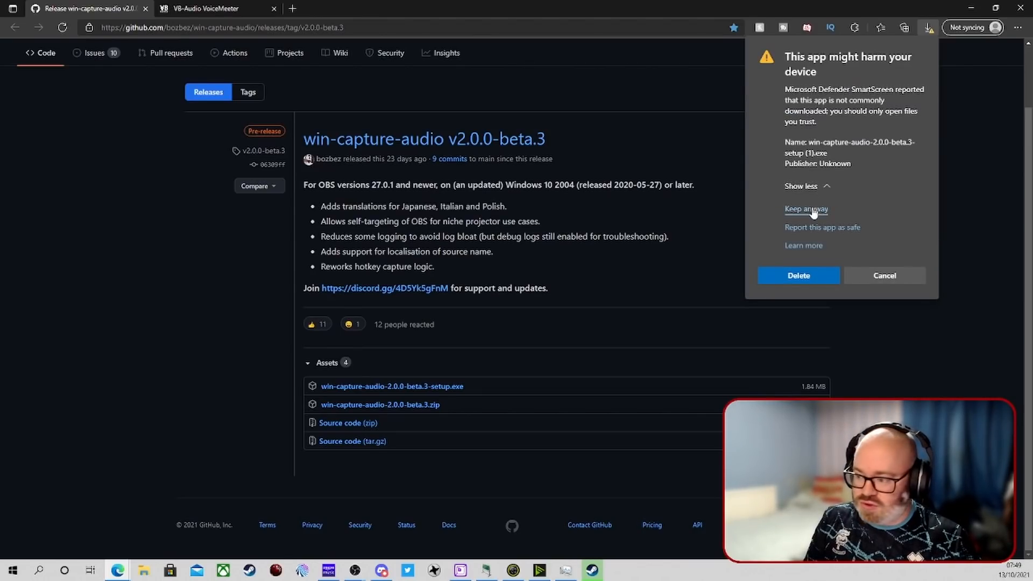
left_click(806, 208)
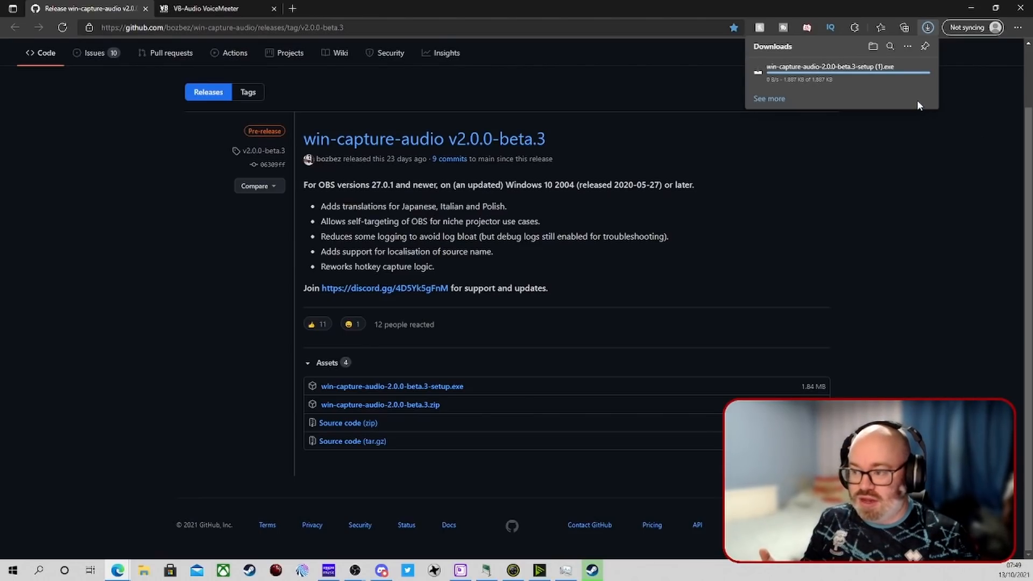
mouse_move(875, 103)
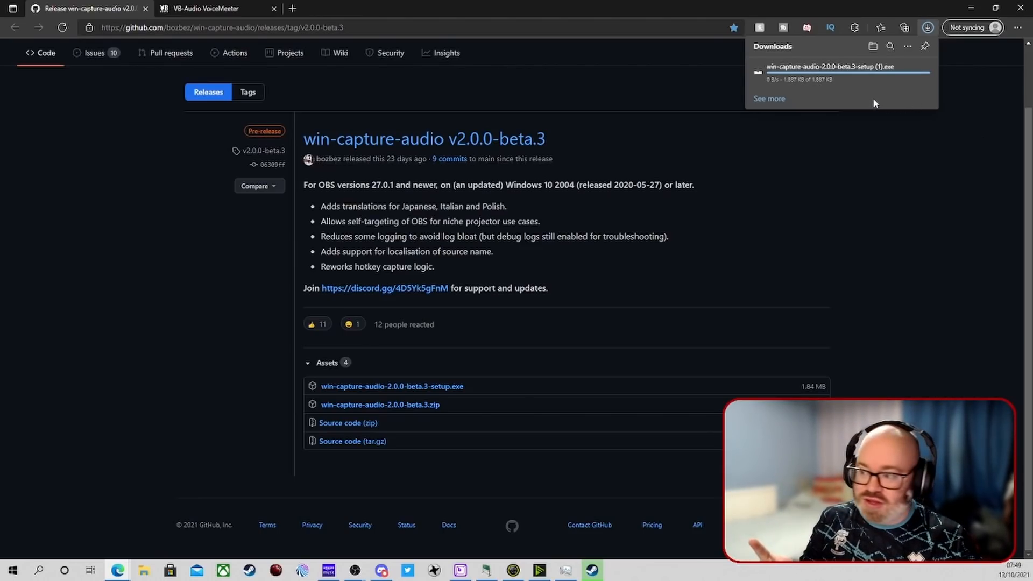
mouse_move(891, 70)
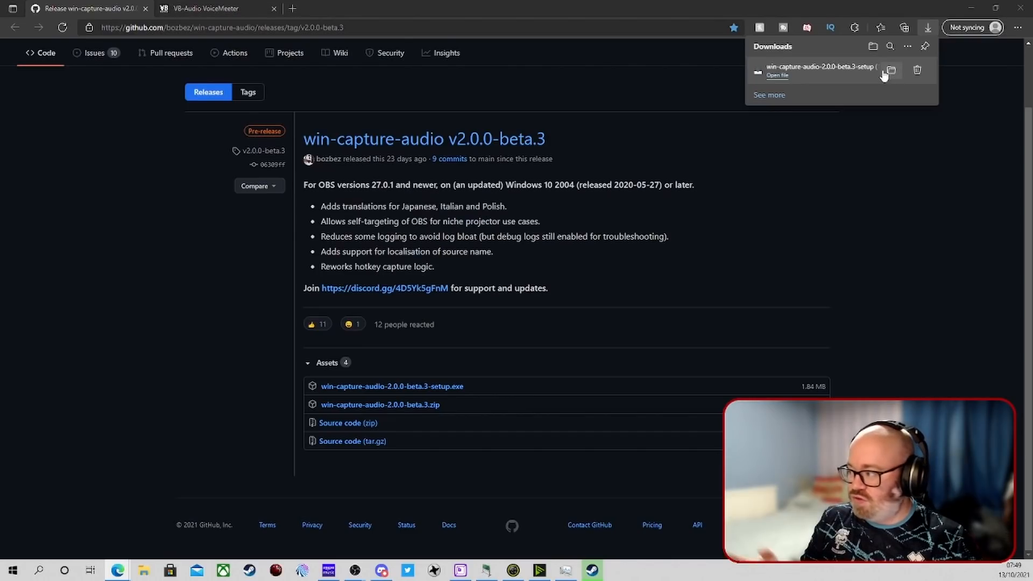
- Reveal the downloaded win-capture-audio setup file in the Downloads folder
left_click(891, 70)
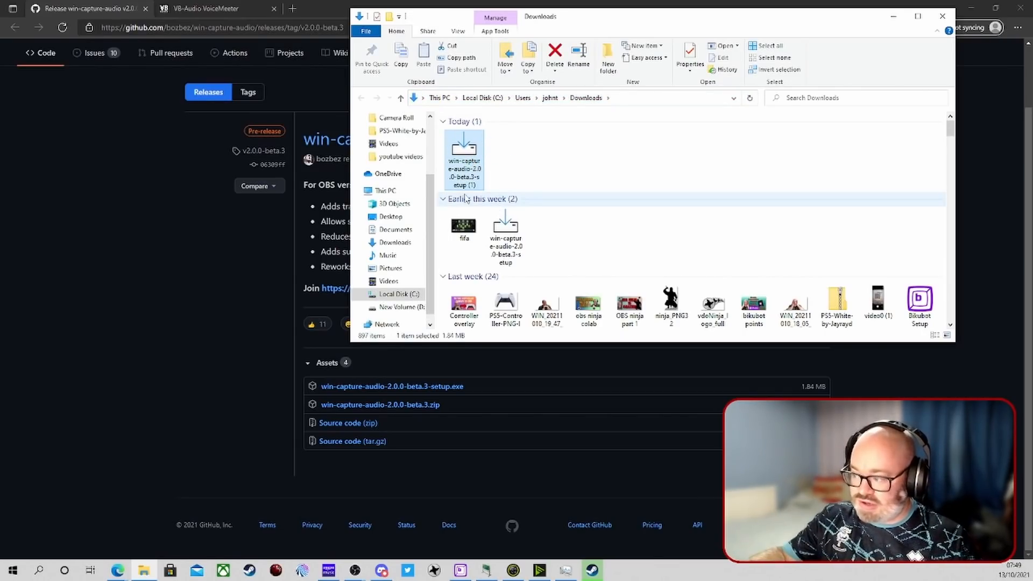
mouse_move(464, 158)
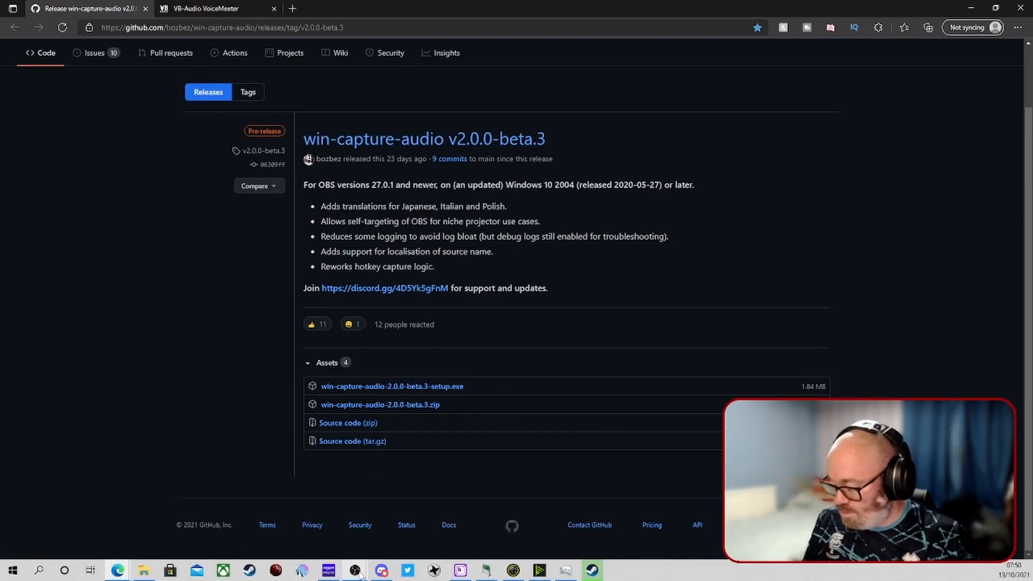
- Bring OBS Studio forward from the taskbar to show its scenes and mixer
left_click(354, 570)
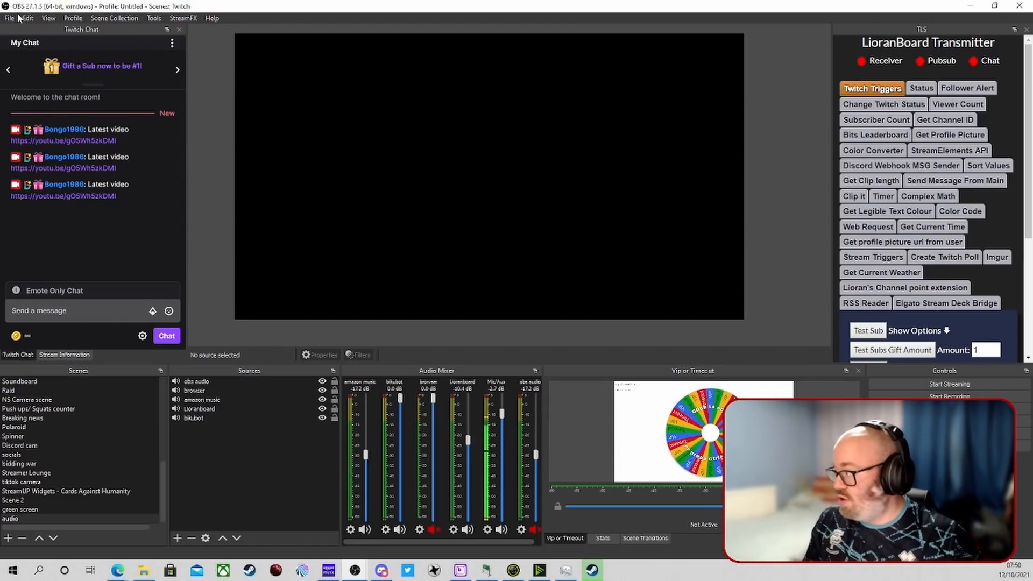
left_click(9, 18)
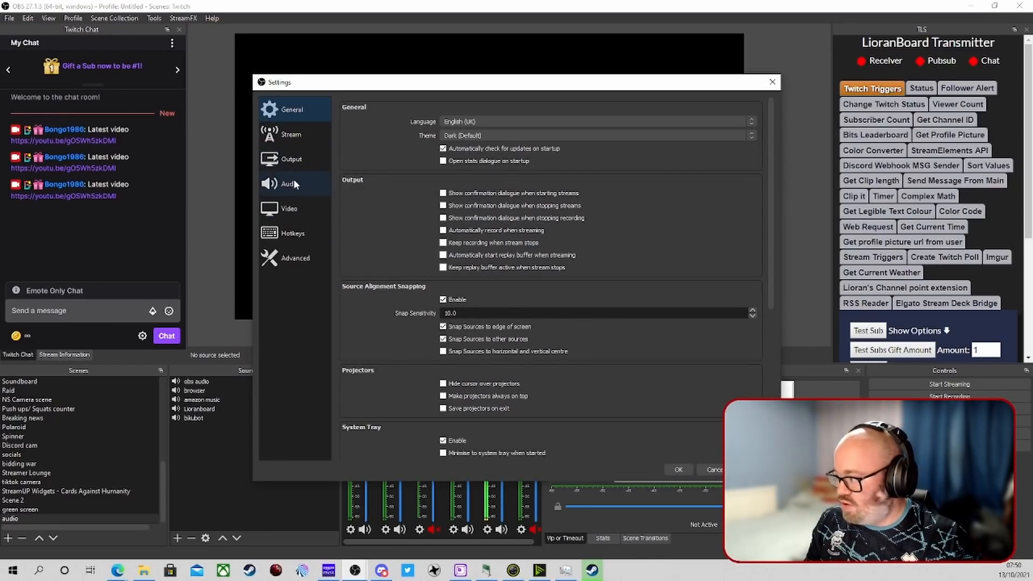
left_click(288, 183)
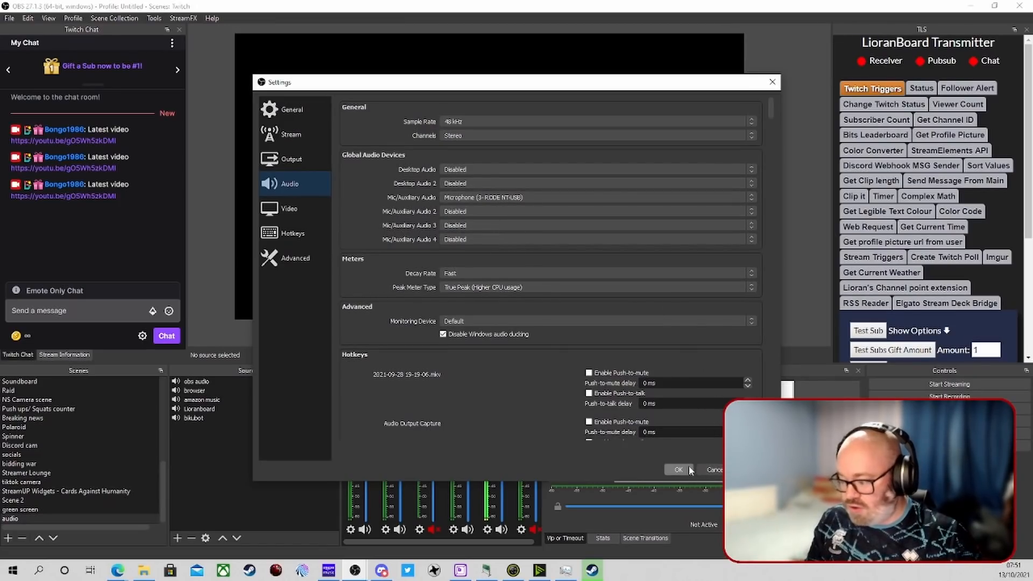
left_click(678, 470)
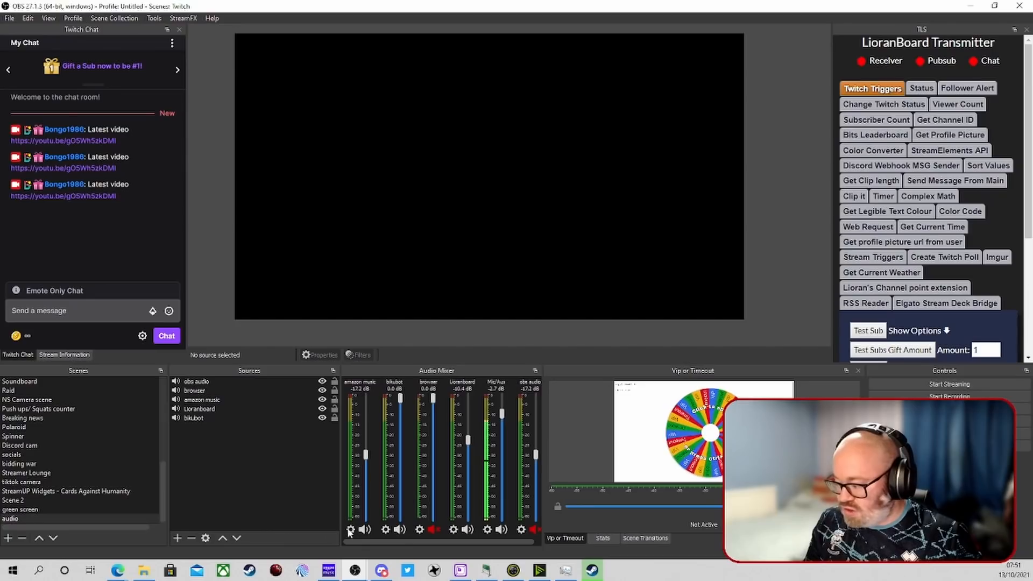
- Remove the old bikubot source from the Sources list
left_click(193, 418)
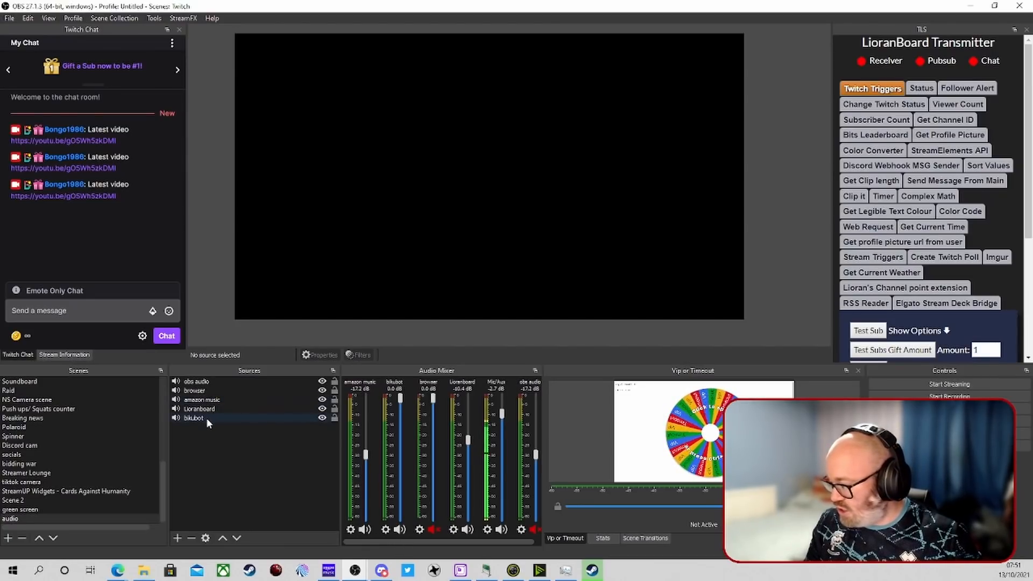
right_click(193, 418)
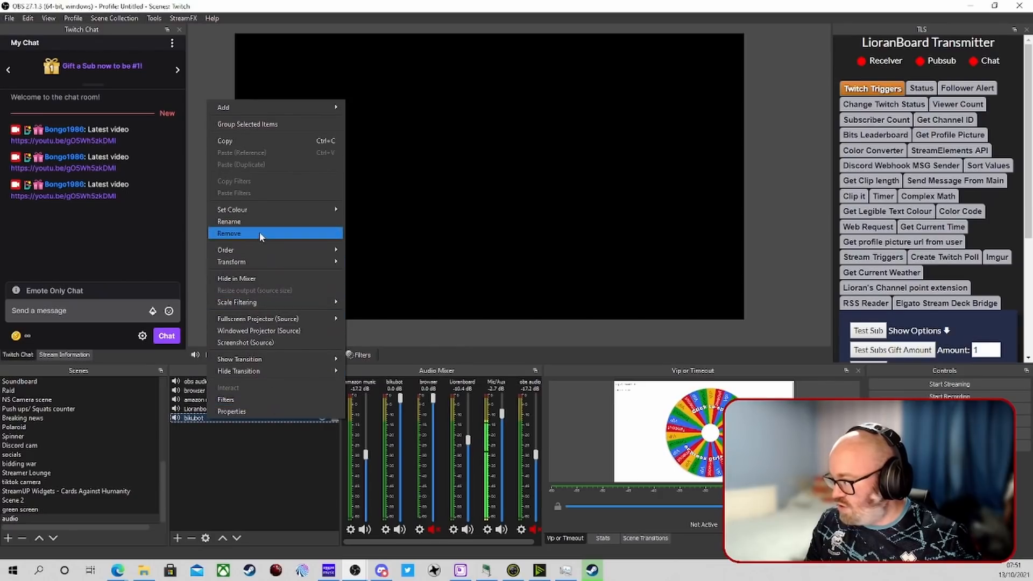
left_click(228, 232)
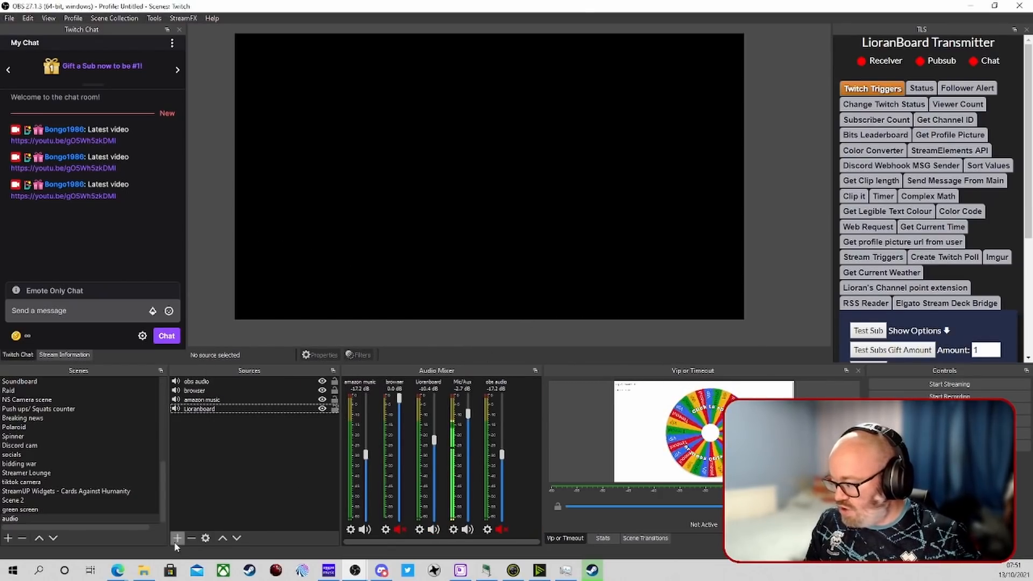
- Add an Application Audio Output Capture source named 'Bikubot'
left_click(177, 538)
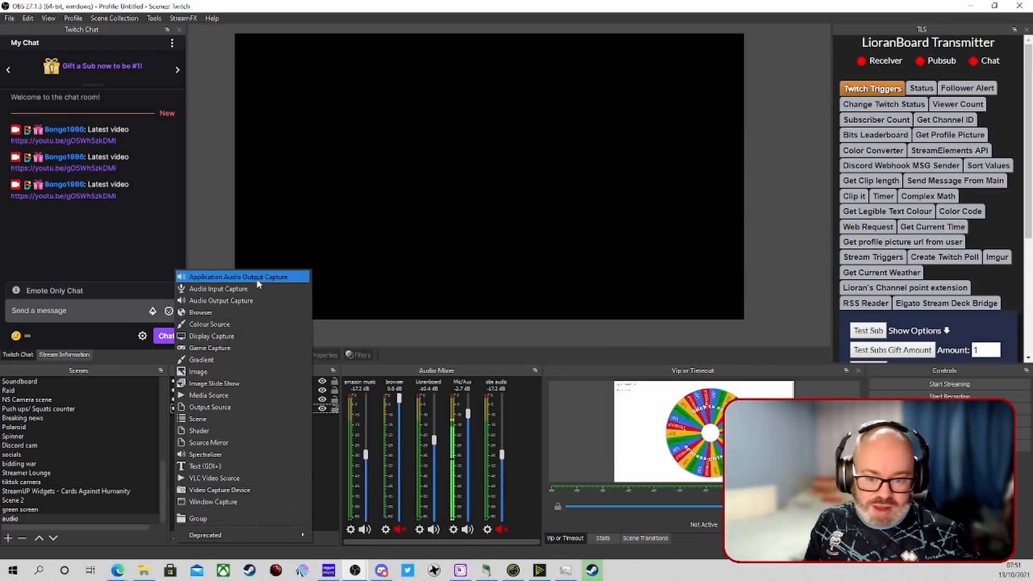
left_click(237, 276)
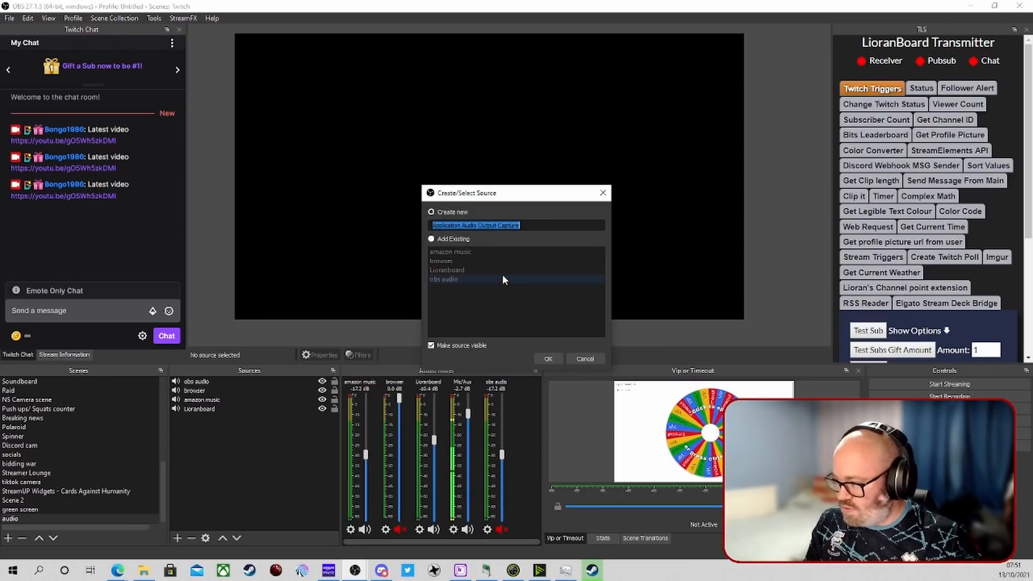
type("B")
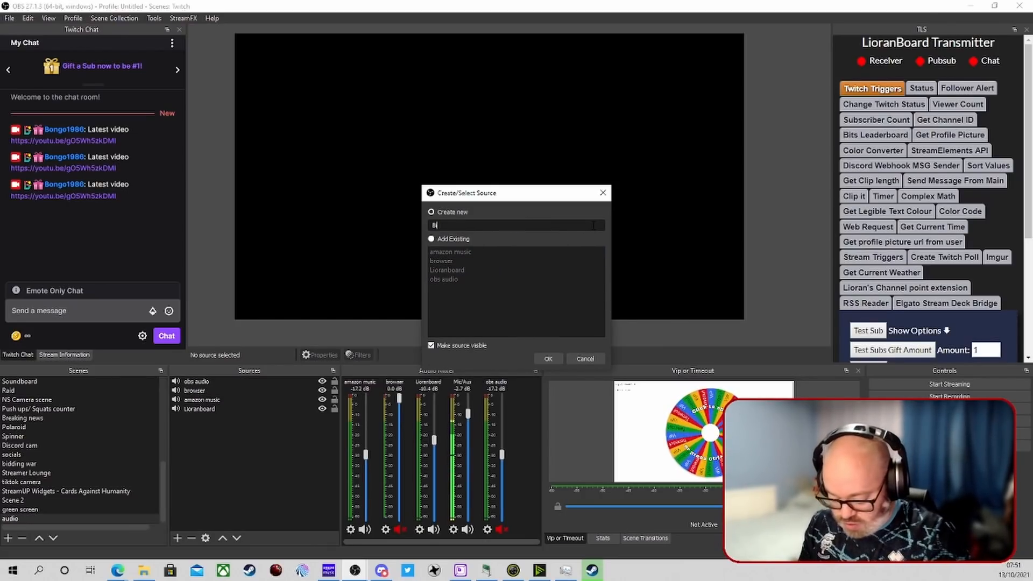
type("kubot")
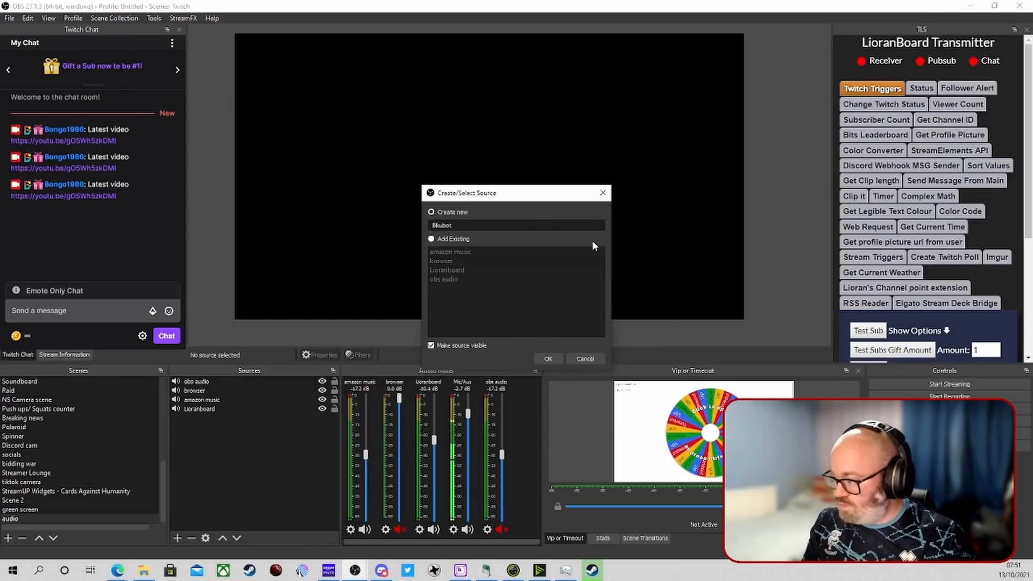
left_click(548, 358)
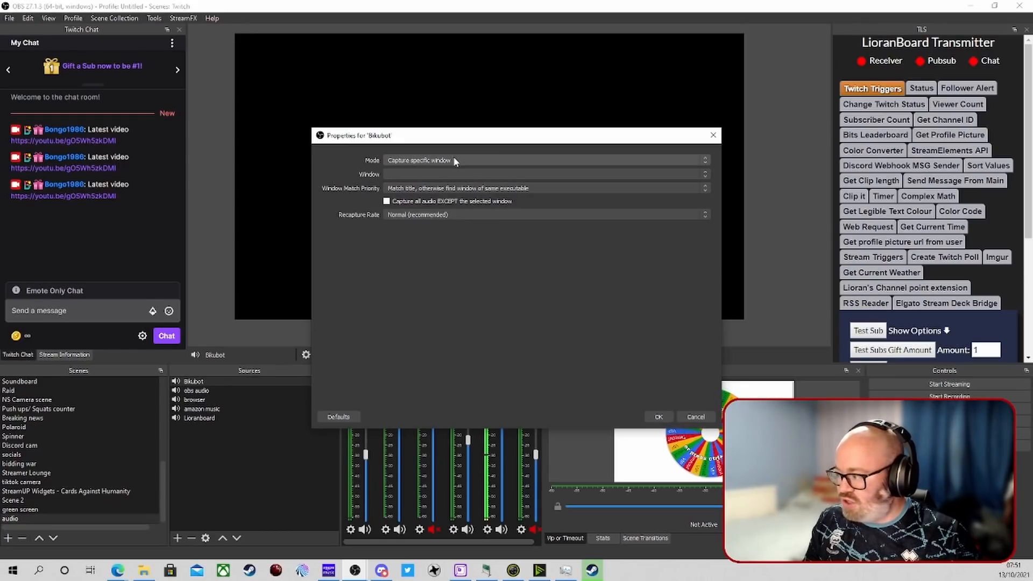
- Target the [Bikubot.exe]: bikubot window, keeping match priority and recapture rate Normal
left_click(544, 174)
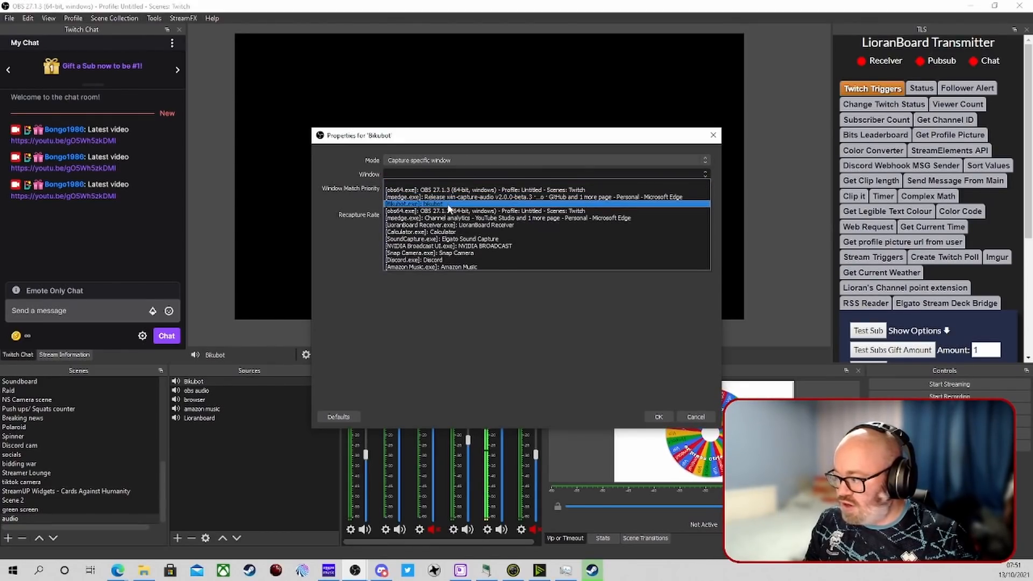
left_click(419, 190)
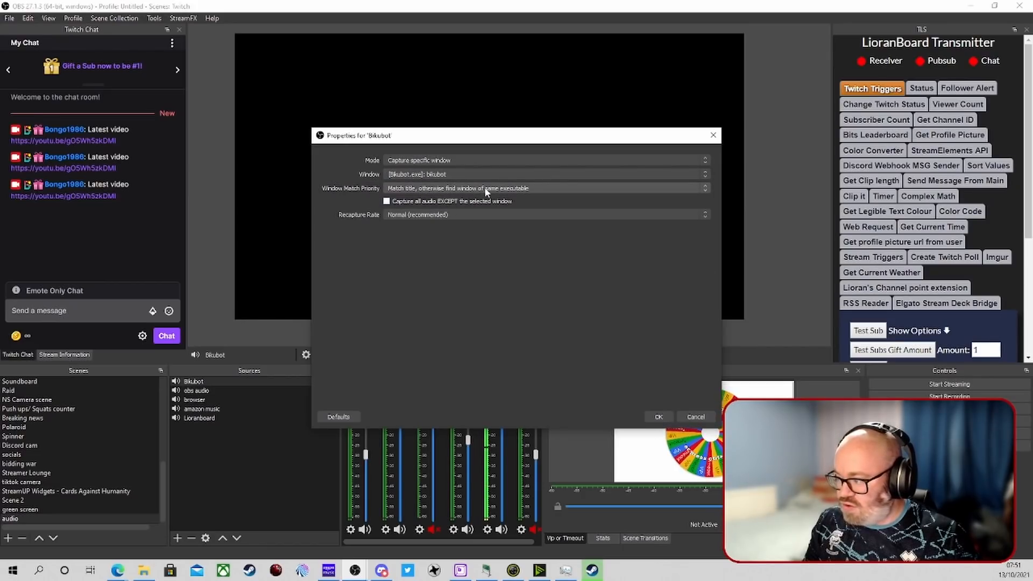
left_click(544, 188)
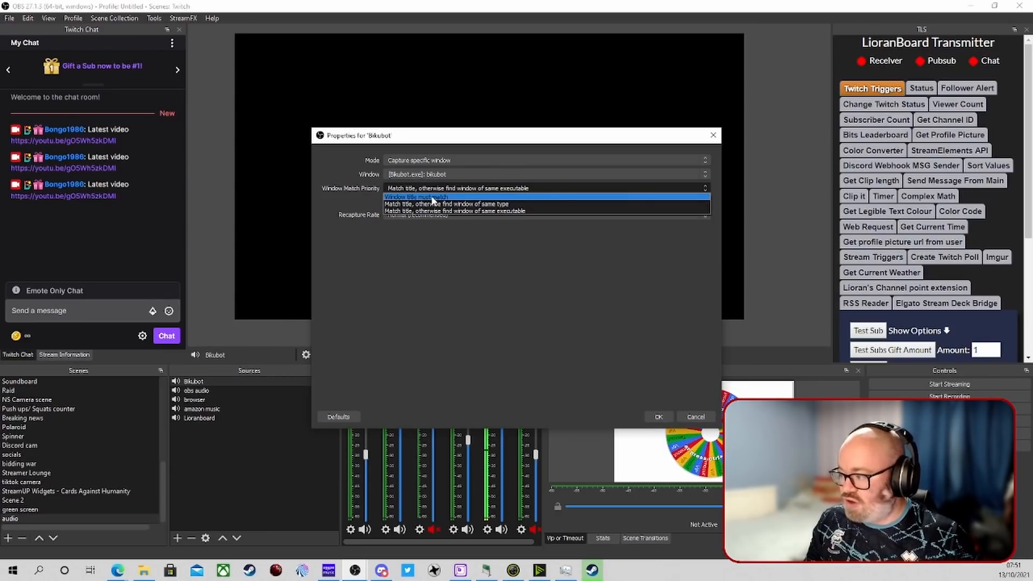
mouse_move(446, 203)
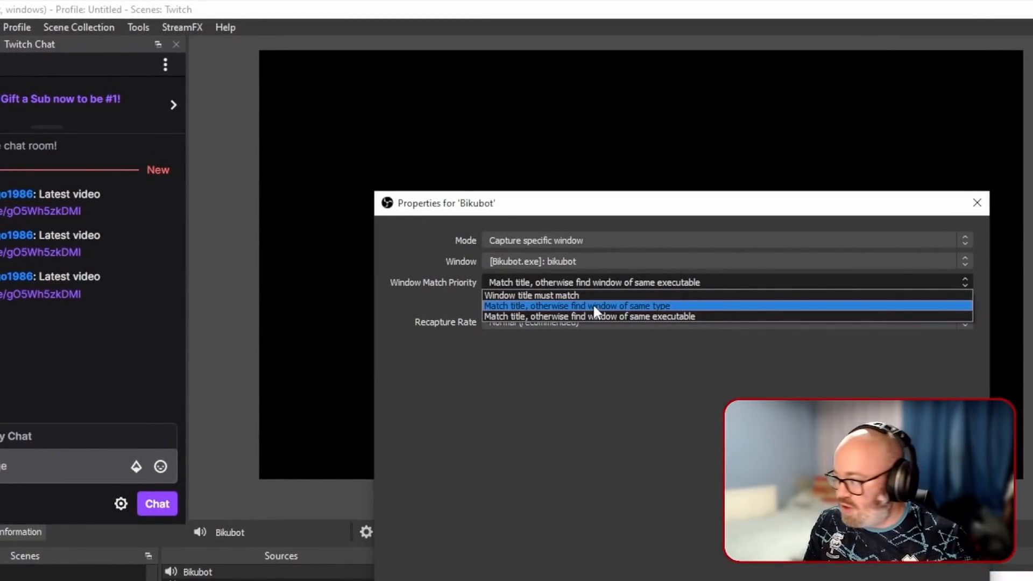
mouse_move(602, 316)
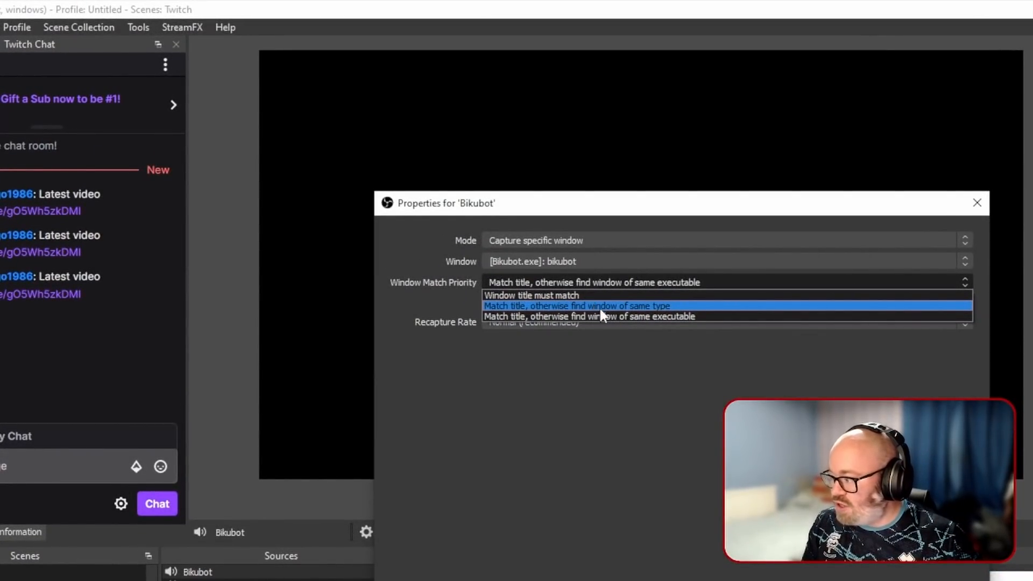
mouse_move(664, 325)
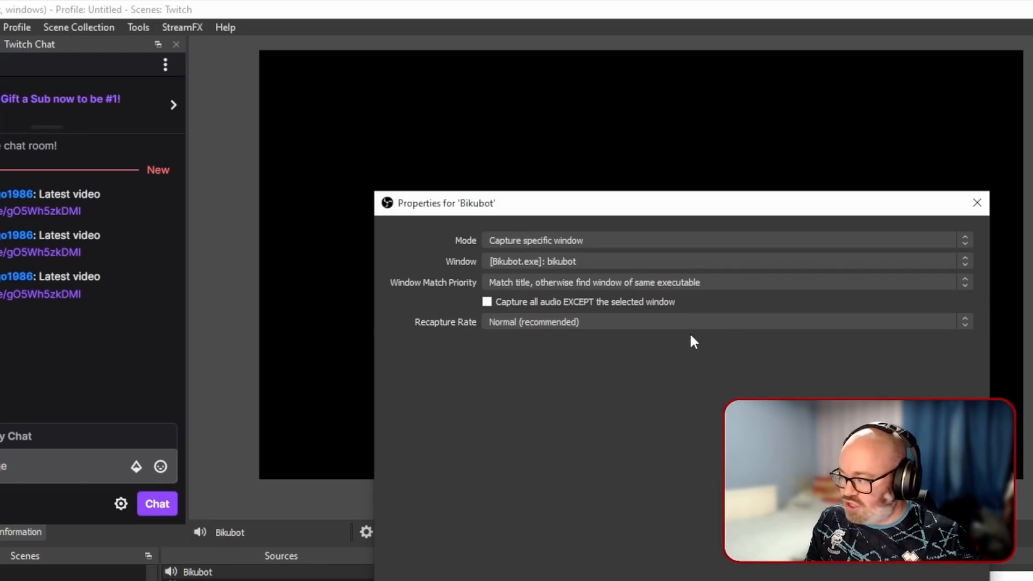
left_click(725, 321)
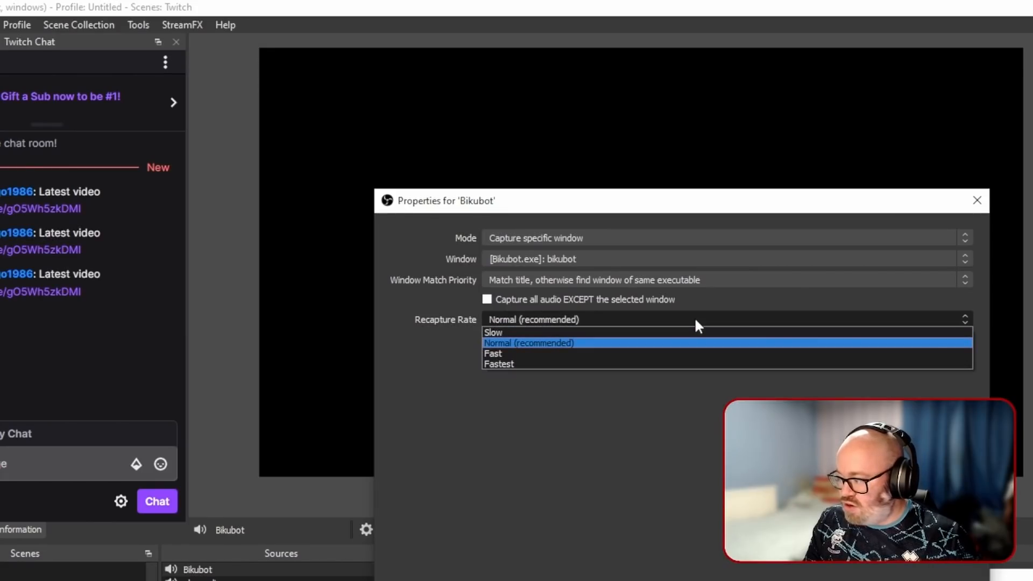
left_click(527, 343)
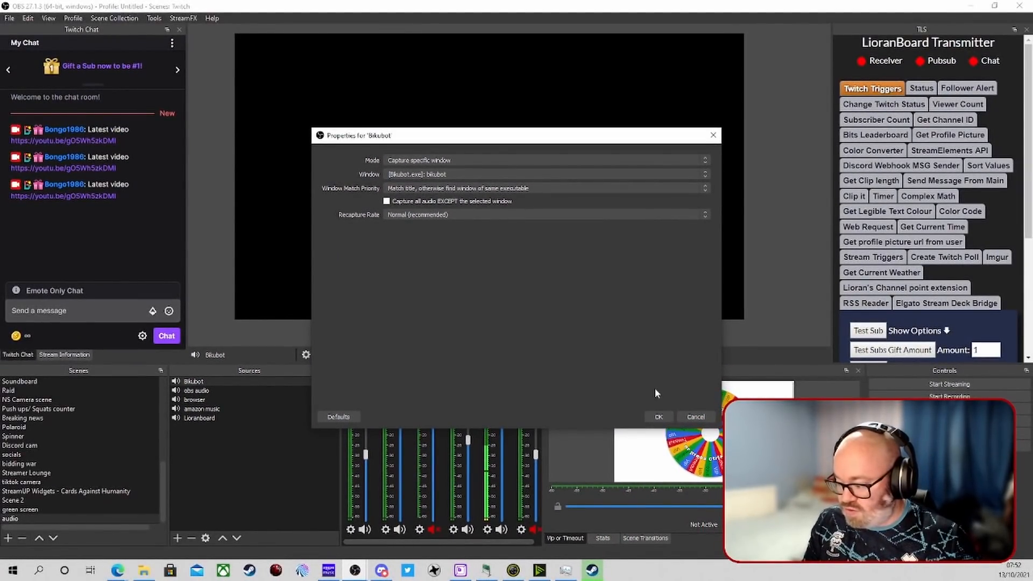
- Confirm the Bikubot source properties with OK
left_click(657, 416)
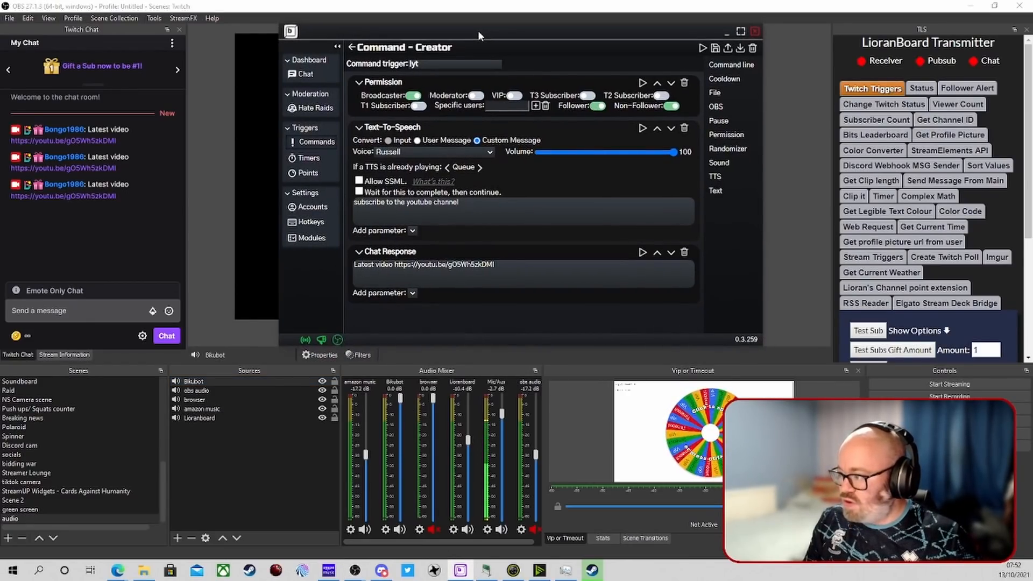
mouse_move(642, 82)
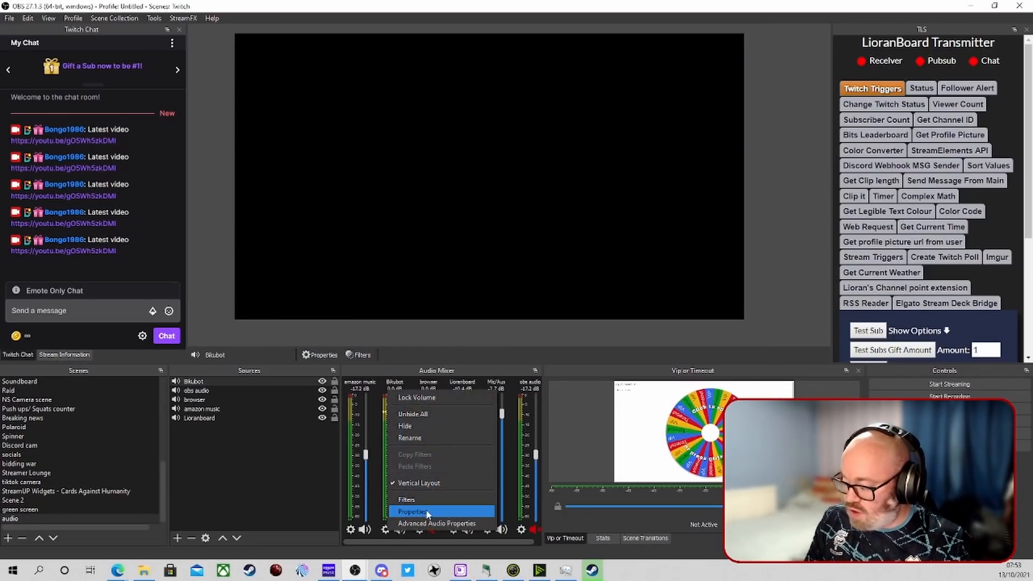
- Open Advanced Audio Properties and set Bikubot's Audio Monitoring to Monitor Off
left_click(436, 523)
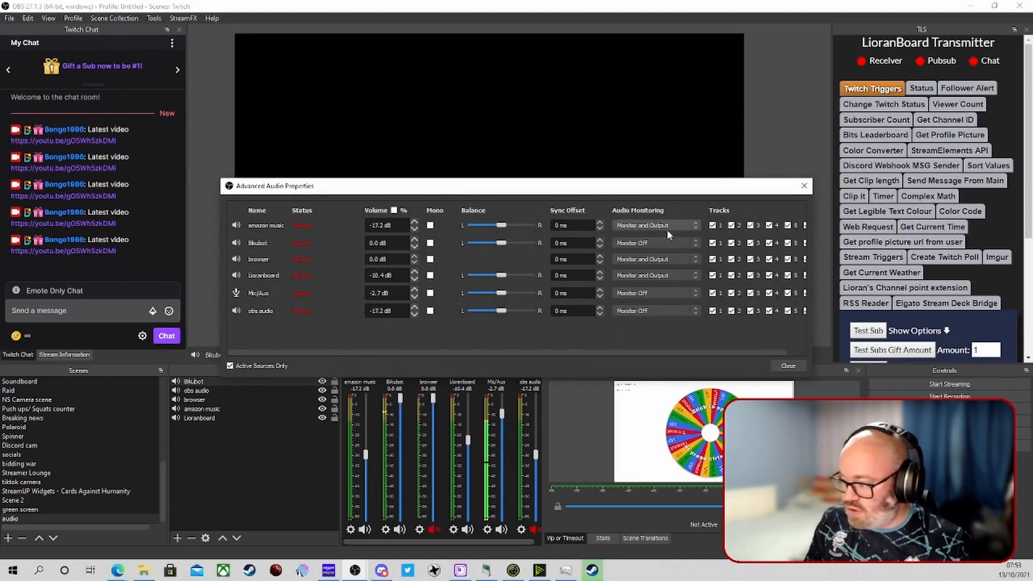
left_click(655, 243)
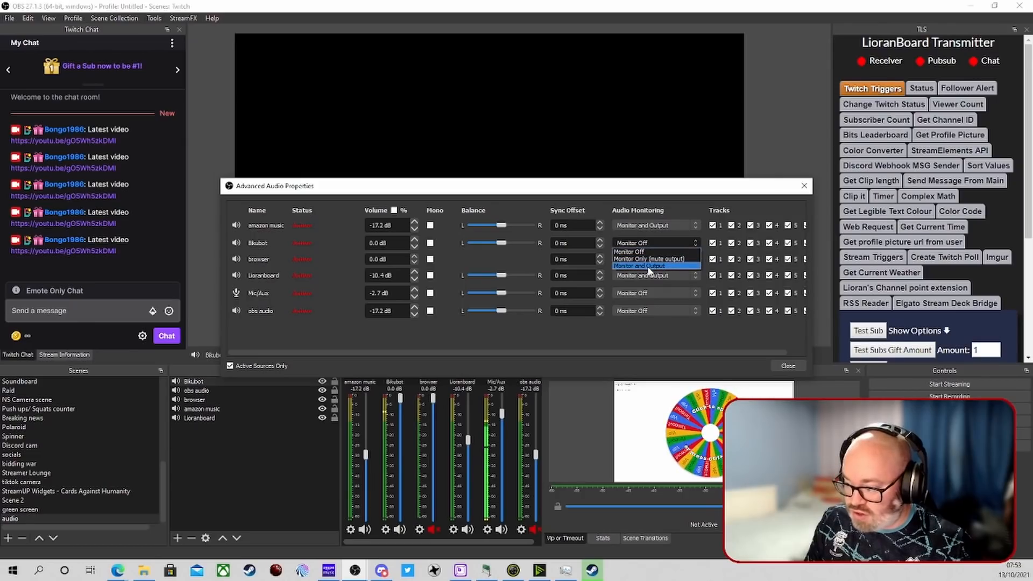
left_click(652, 265)
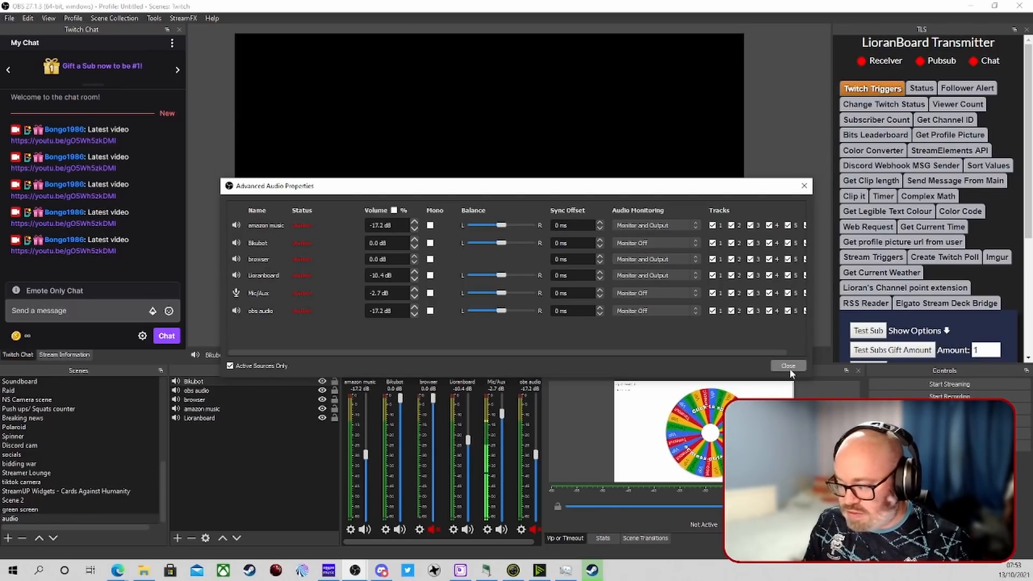
- Close Advanced Audio Properties and play 'In the Mirror' by Streambeats in Amazon Music
left_click(788, 366)
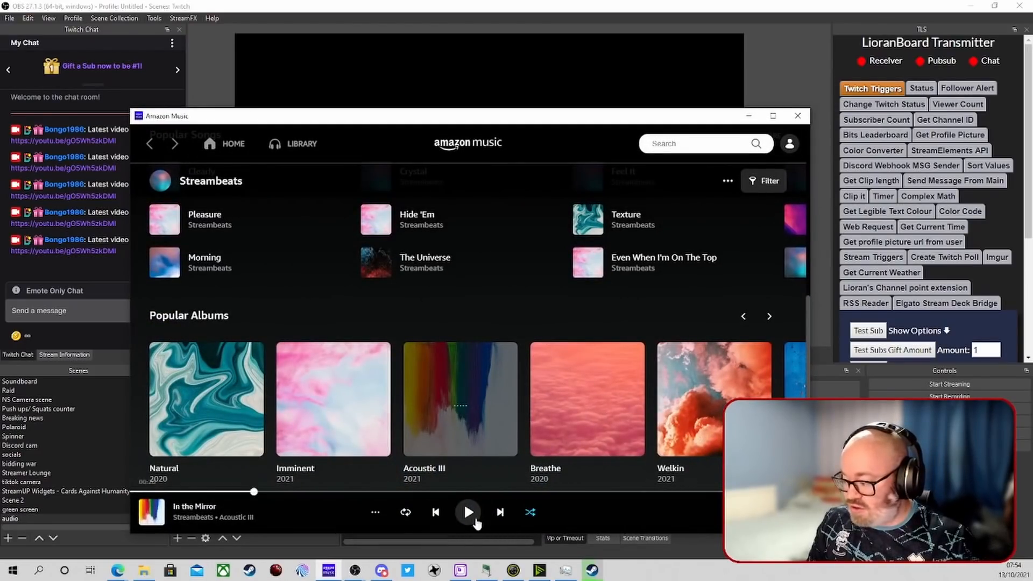
left_click(469, 513)
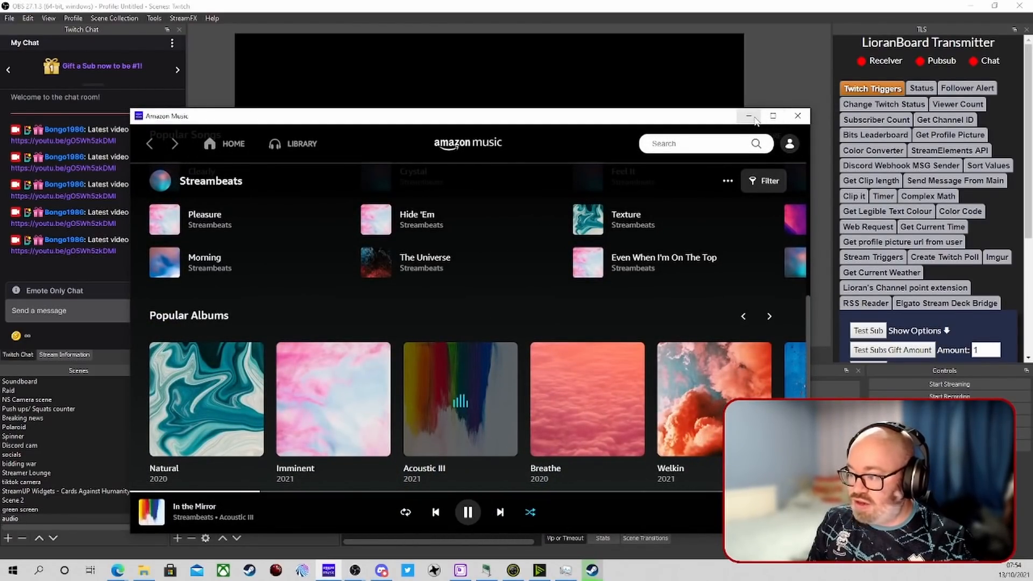